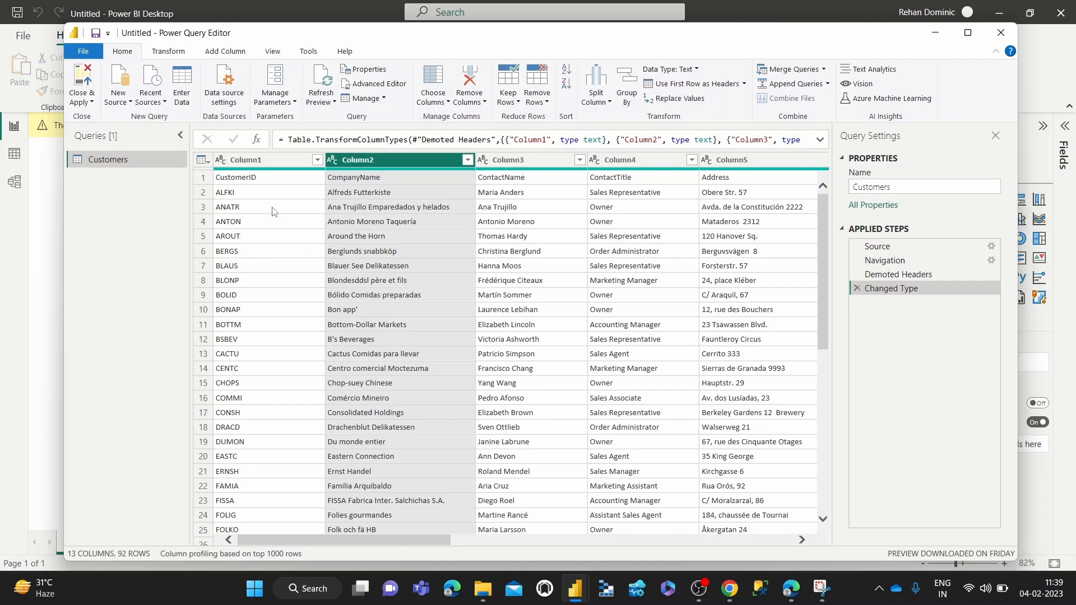
{"action": "mouse_move", "coordinate": [223, 179]}
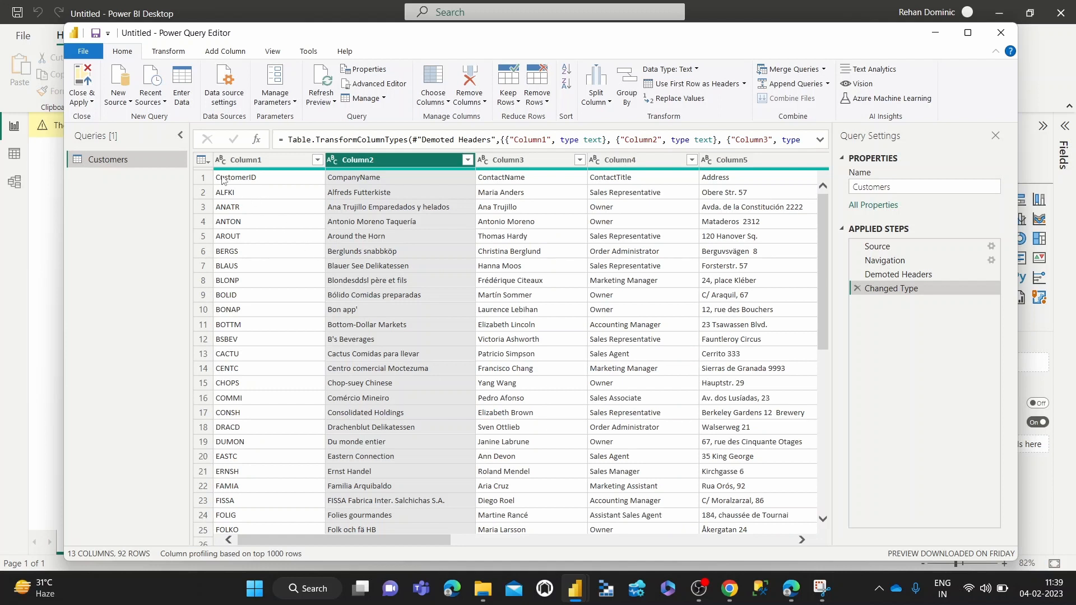
{"action": "mouse_move", "coordinate": [252, 193]}
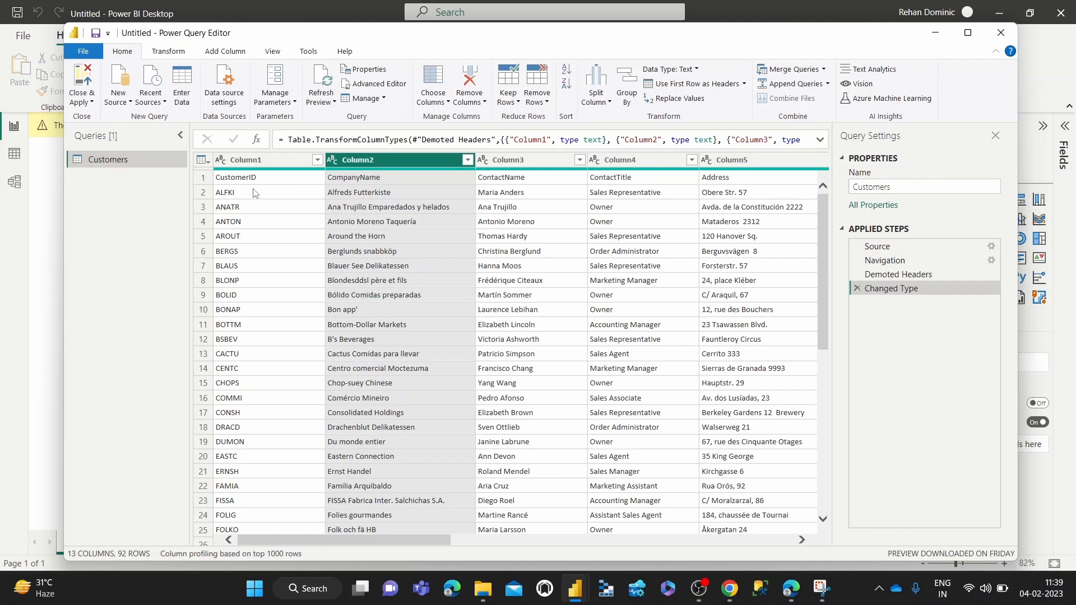
Step: Inspect Column1 of the Customers query and close its sort-and-filter menu unchanged
{"action": "left_click", "coordinate": [264, 159]}
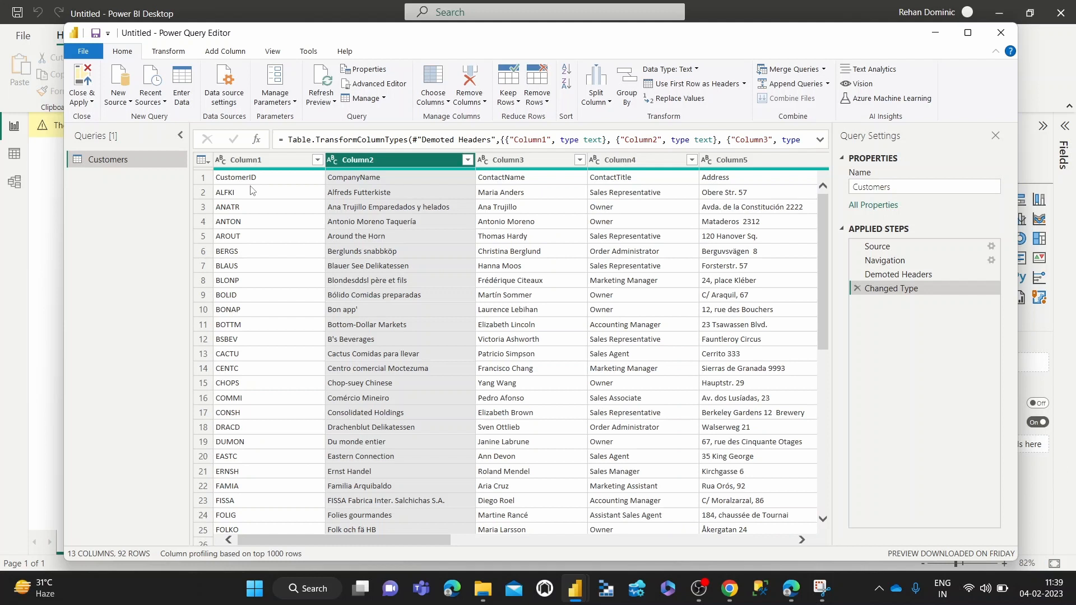
{"action": "mouse_move", "coordinate": [240, 186]}
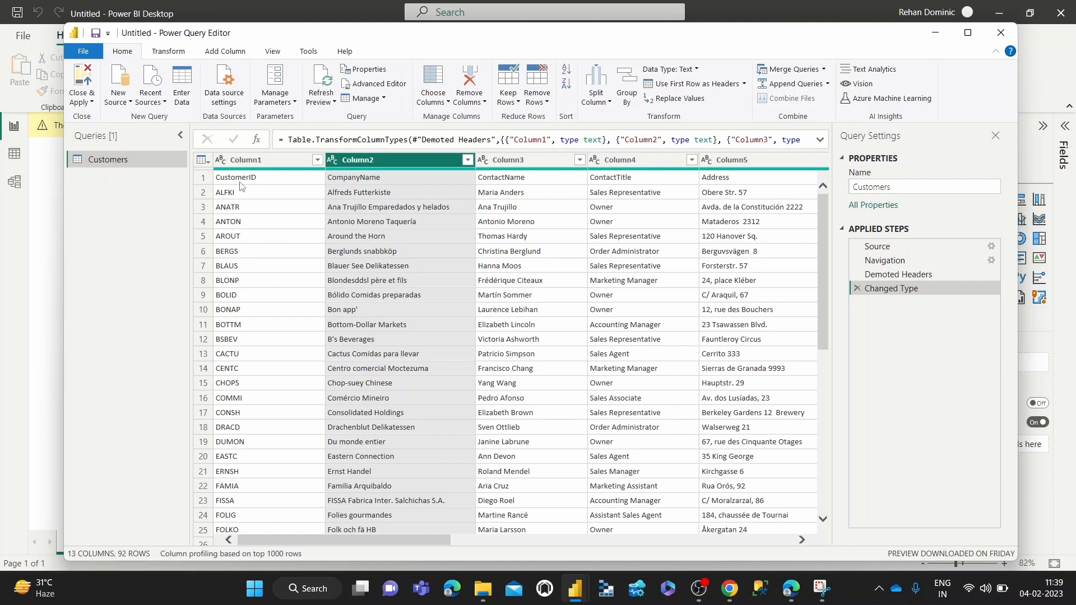
{"action": "left_click", "coordinate": [247, 159]}
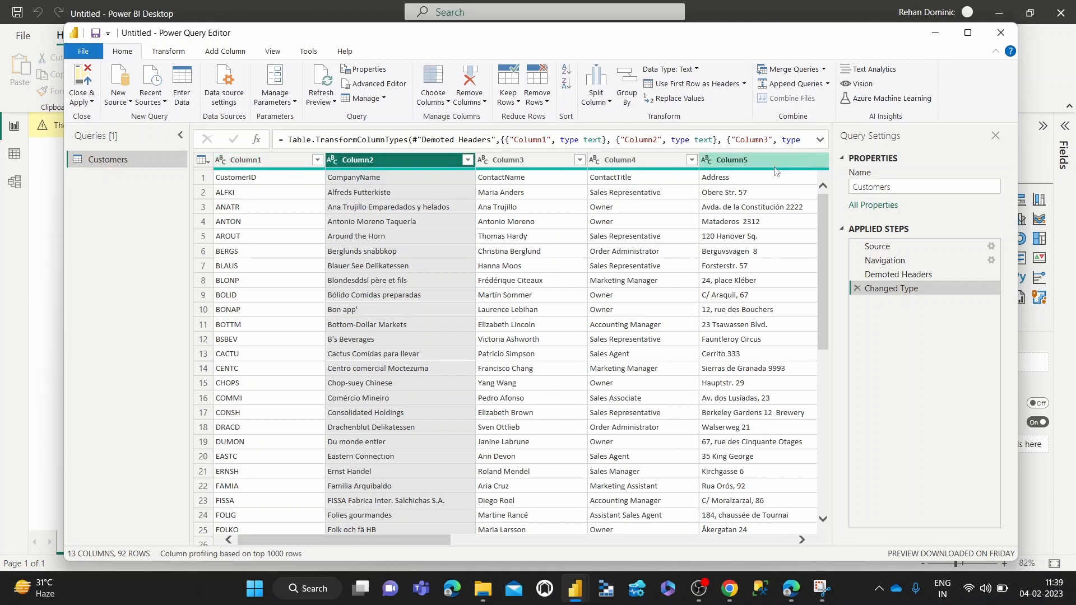
{"action": "left_click", "coordinate": [318, 159]}
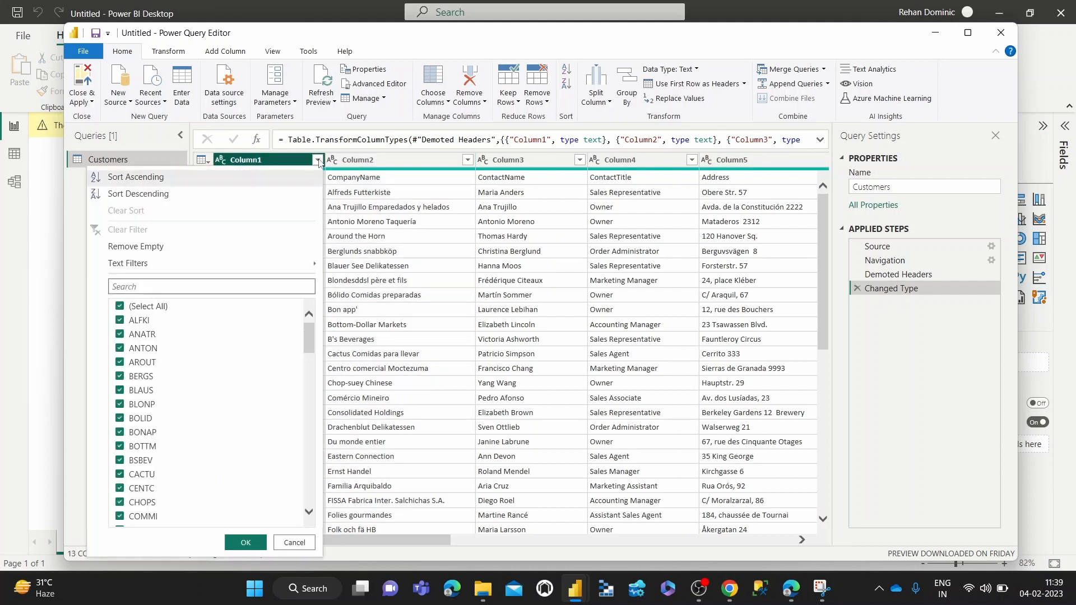
{"action": "left_click", "coordinate": [244, 542]}
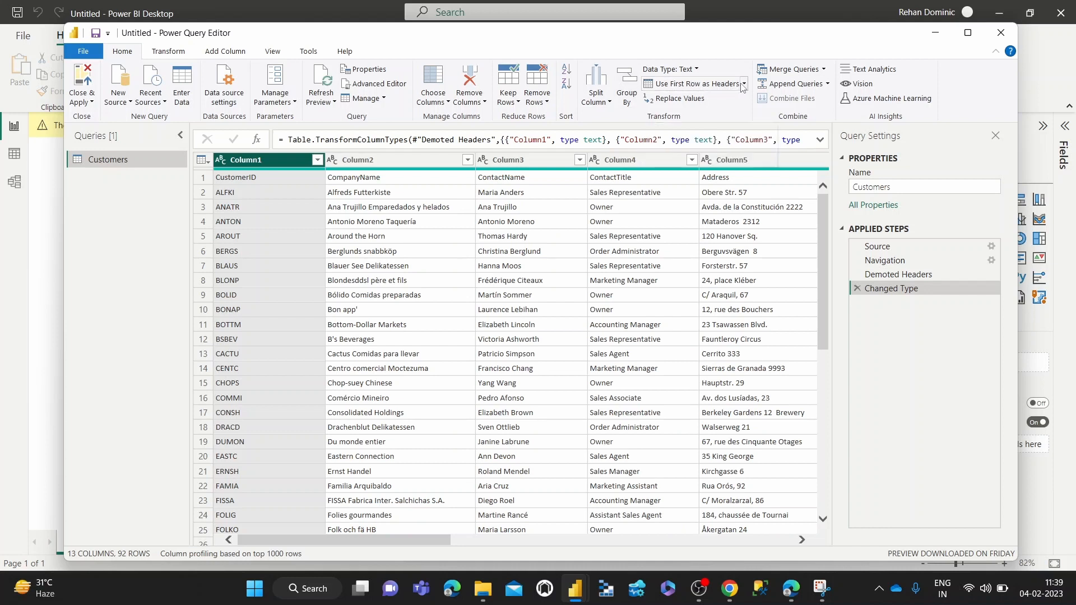
Step: Promote the first row to headers so CustomerID and CompanyName name the columns
{"action": "left_click", "coordinate": [742, 84]}
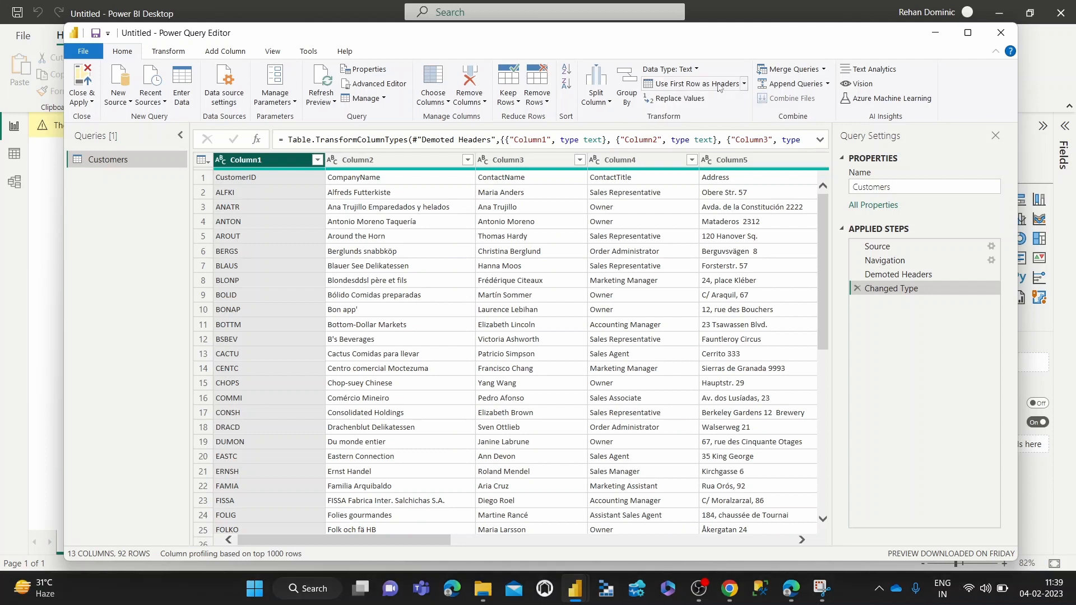
{"action": "mouse_move", "coordinate": [689, 83]}
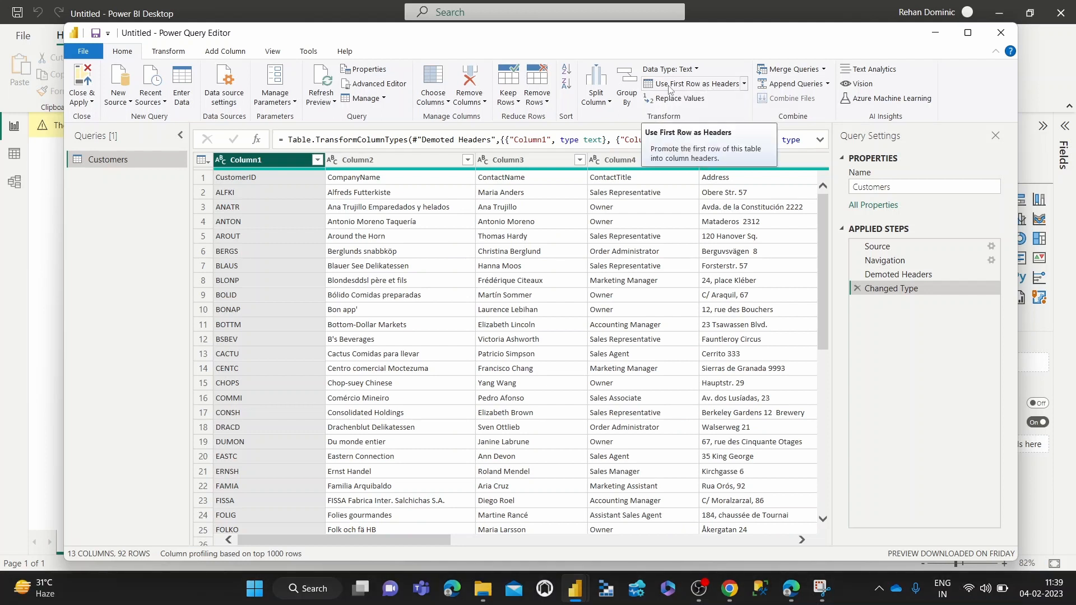
{"action": "left_click", "coordinate": [689, 83]}
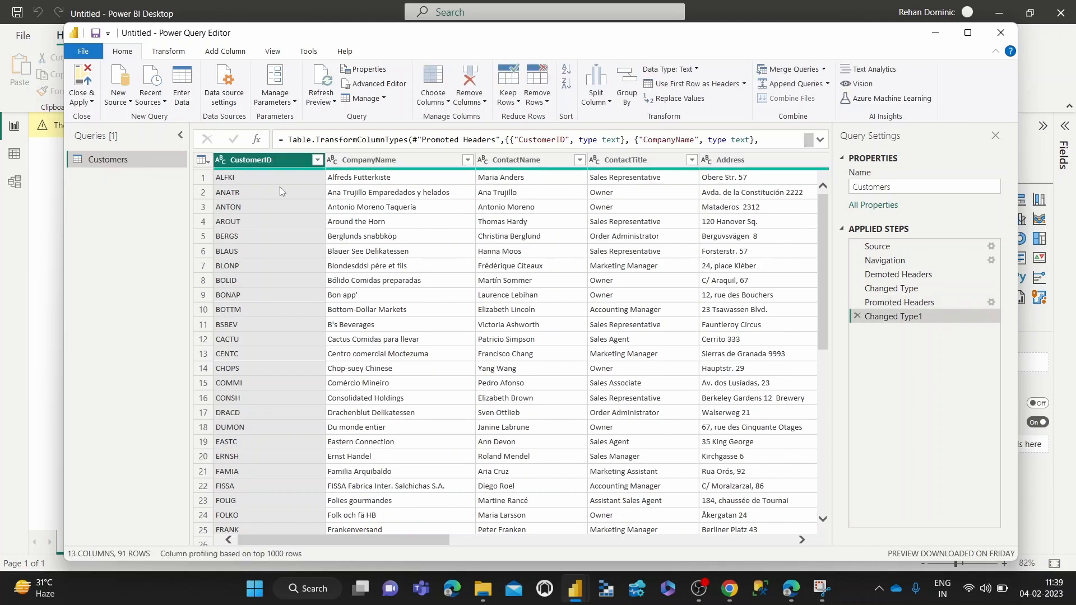
{"action": "mouse_move", "coordinate": [798, 184]}
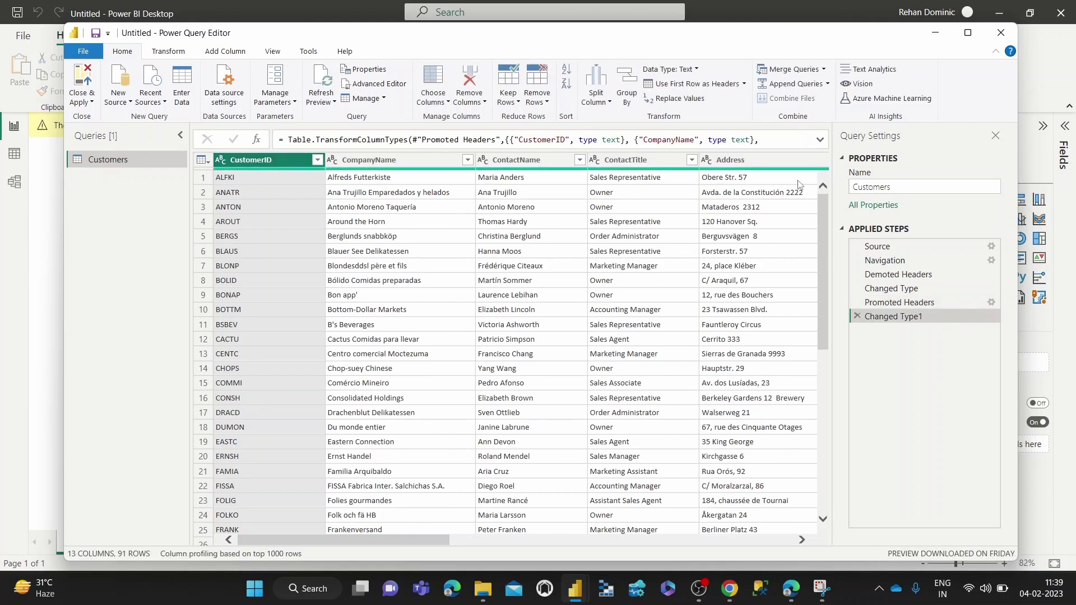
{"action": "mouse_move", "coordinate": [281, 183]}
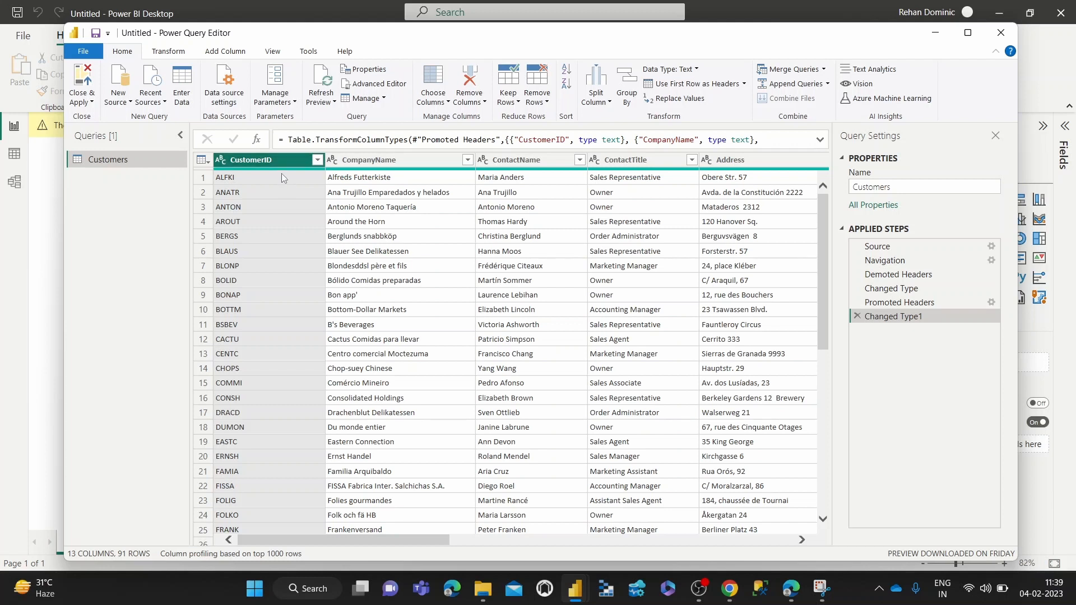
{"action": "mouse_move", "coordinate": [247, 161]}
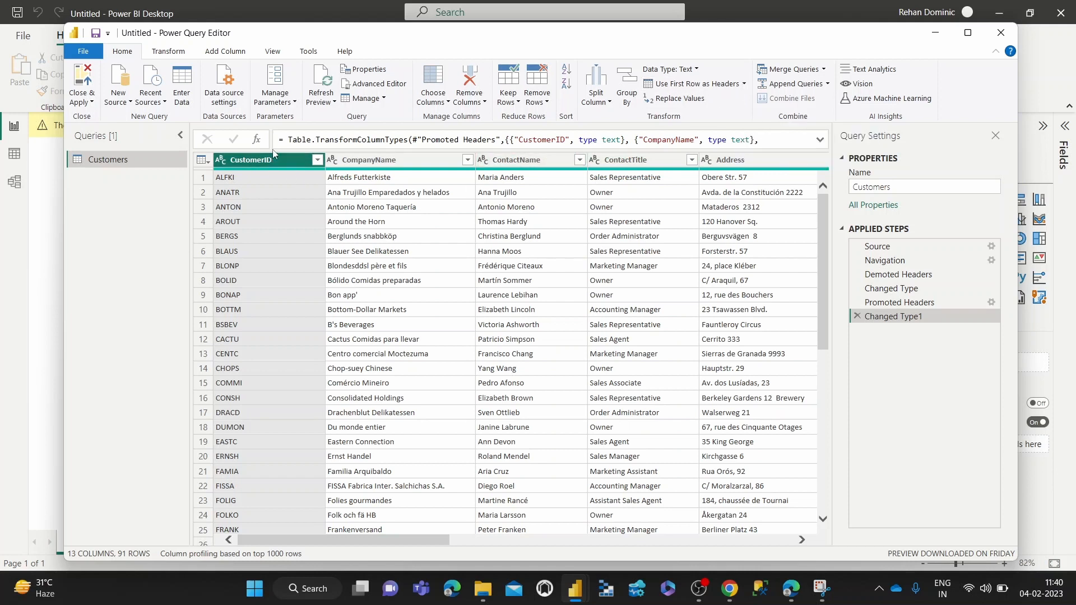
{"action": "mouse_move", "coordinate": [254, 180]}
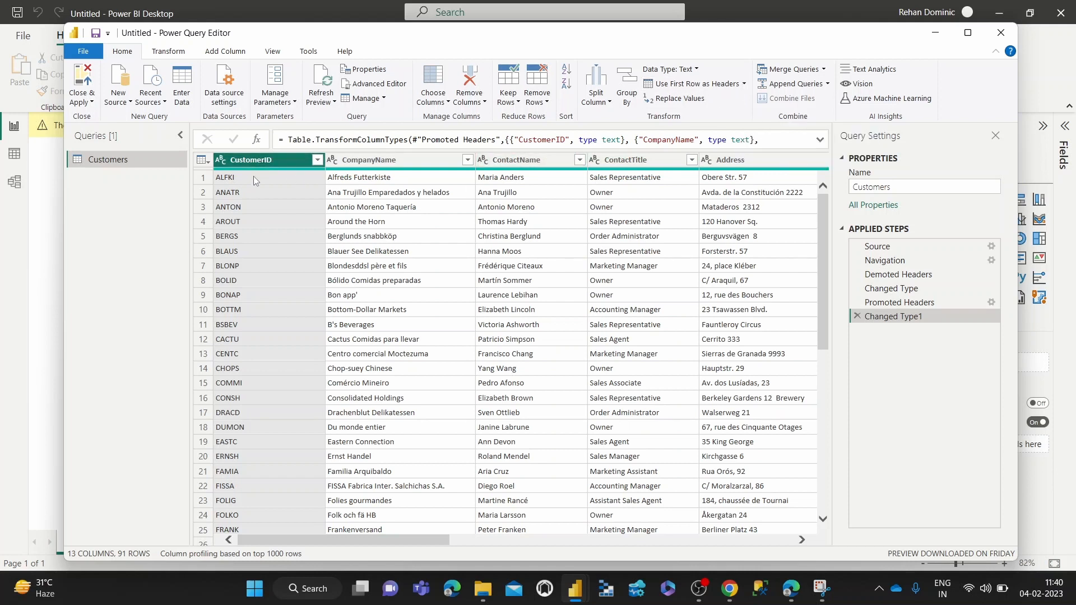
{"action": "mouse_move", "coordinate": [246, 161]}
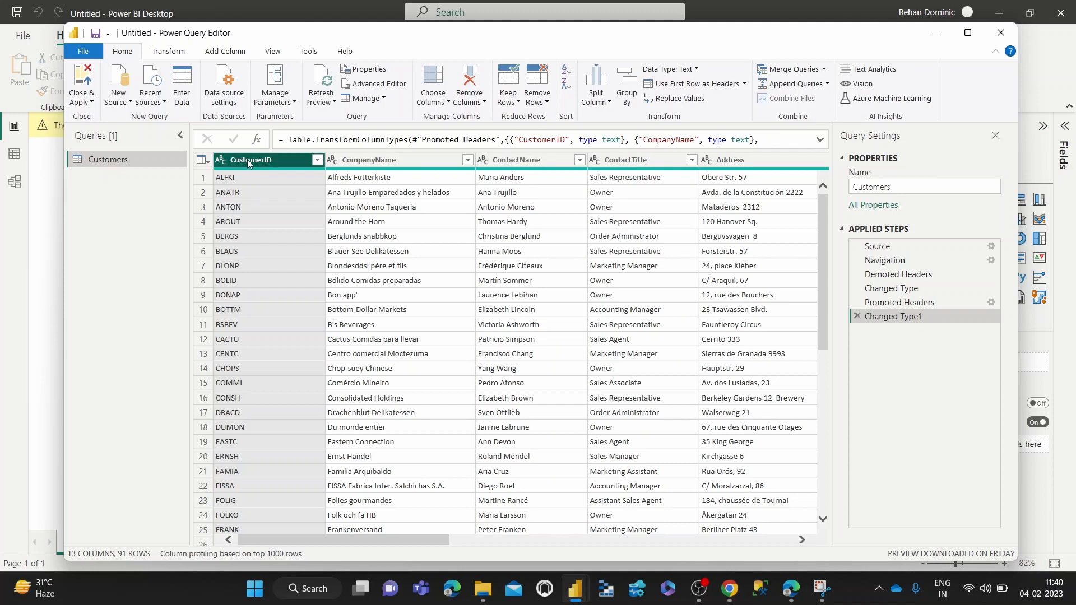
{"action": "mouse_move", "coordinate": [665, 182]}
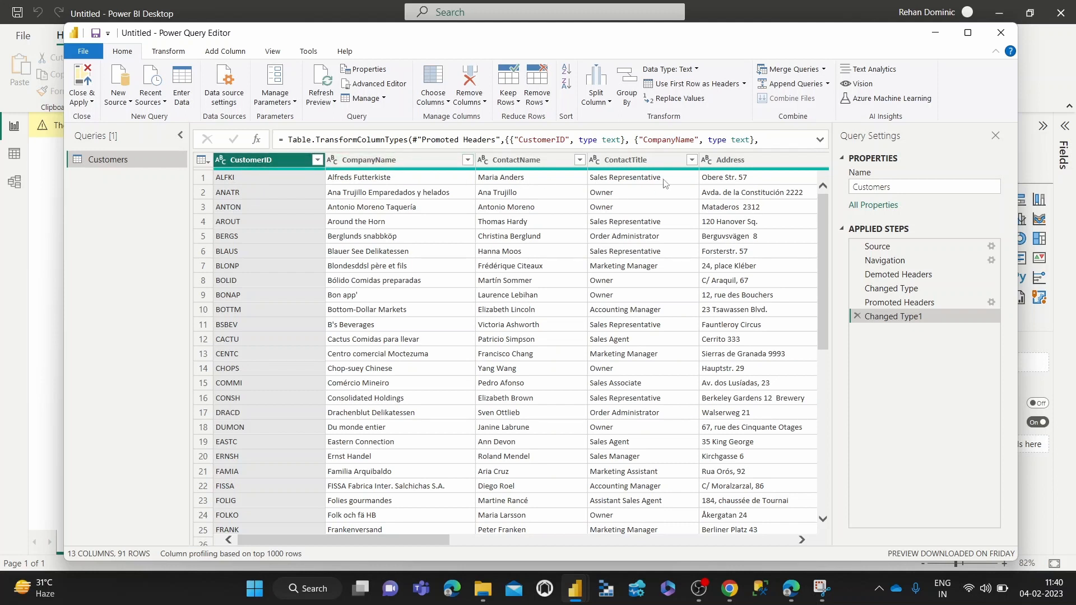
{"action": "mouse_move", "coordinate": [313, 186]}
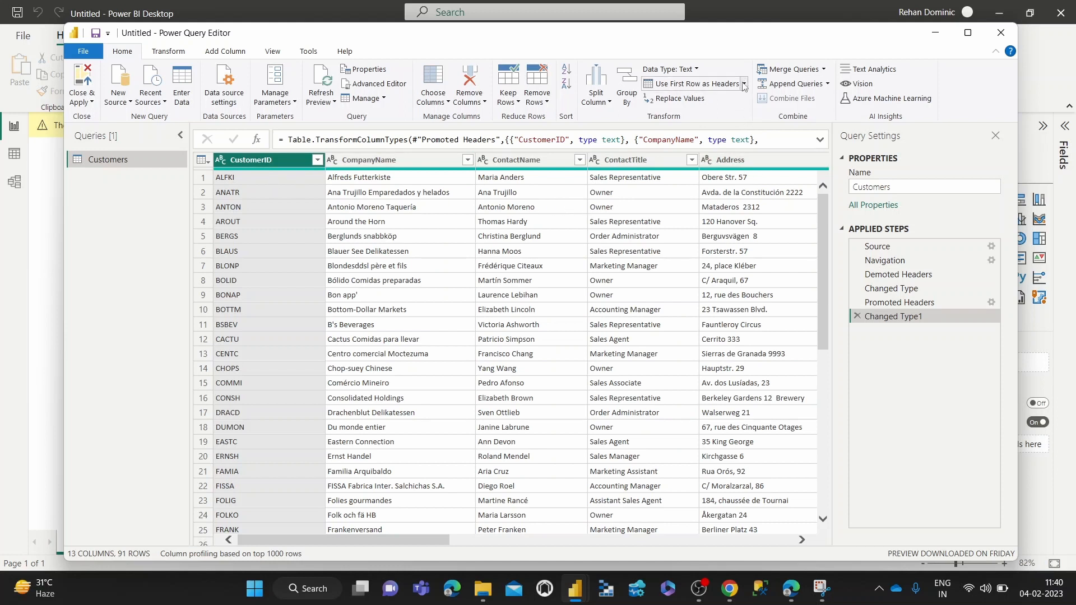
Step: Demote the headers into row 1 with Use Headers as First Row, restoring Column1, Column2 names
{"action": "left_click", "coordinate": [742, 84]}
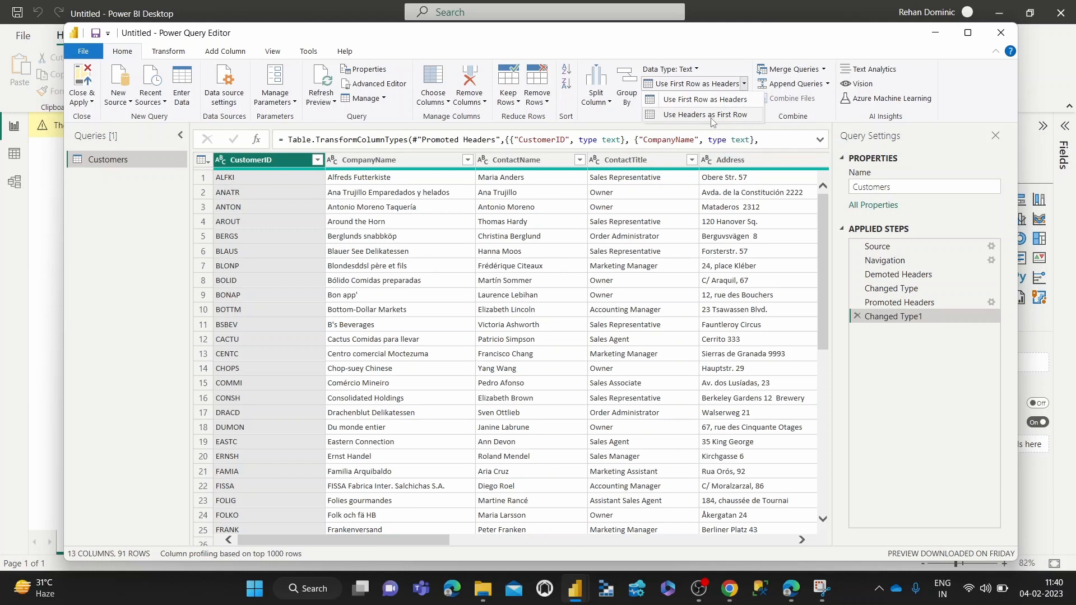
{"action": "left_click", "coordinate": [708, 114]}
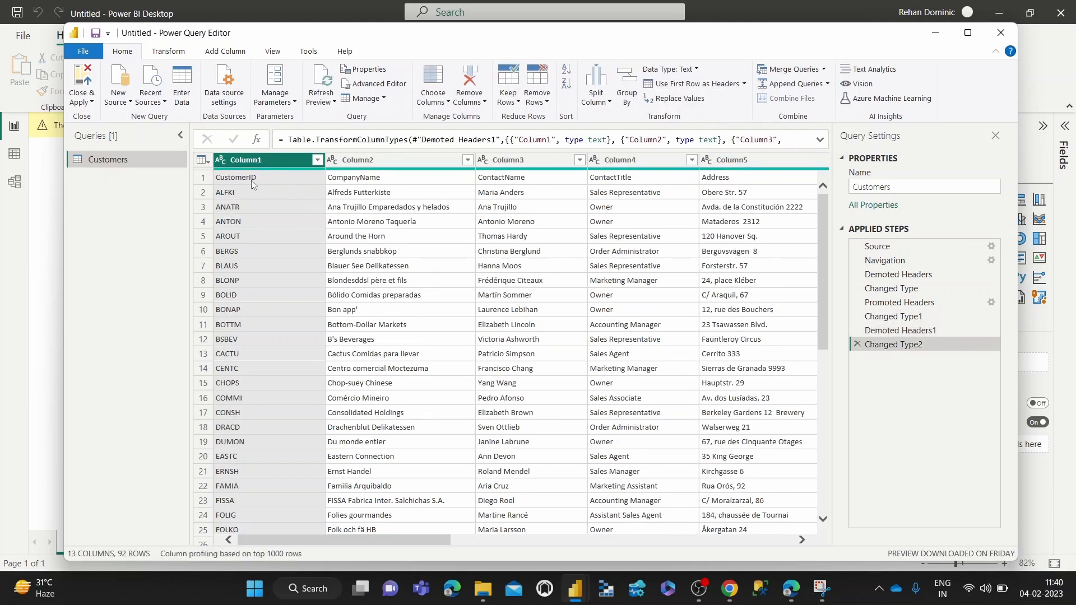
{"action": "mouse_move", "coordinate": [743, 191]}
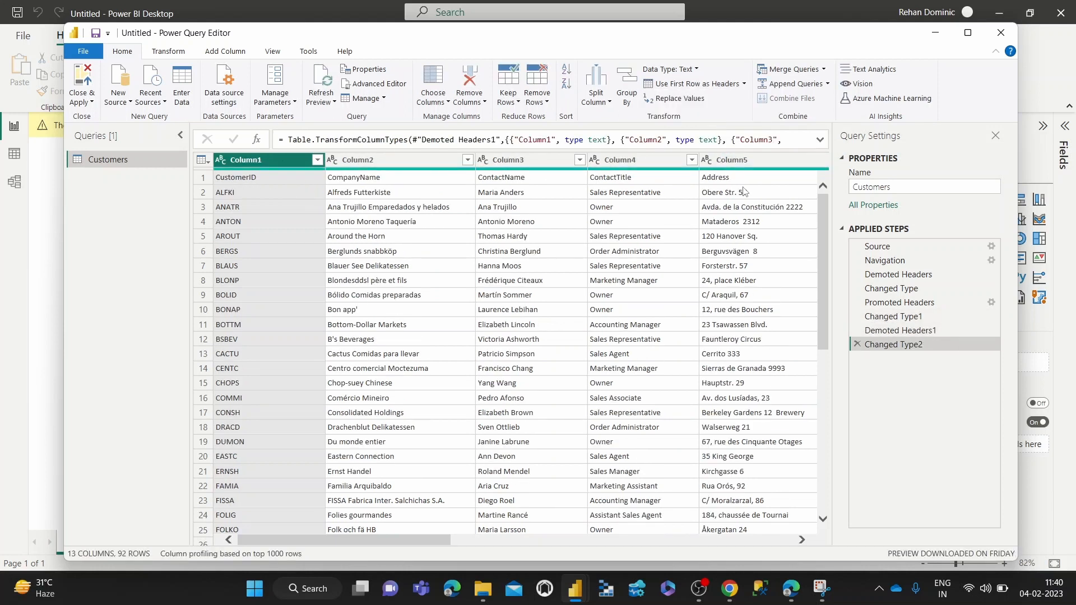